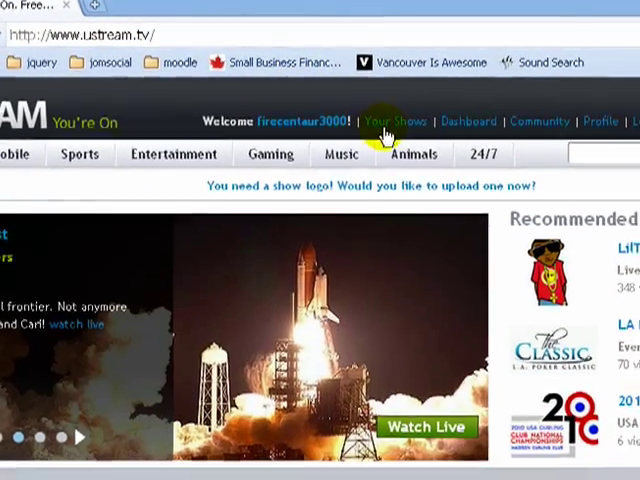
# Go to Your Shows and enter the new show name 'FireCe' (FireCentaur3002)
pyautogui.click(396, 120)
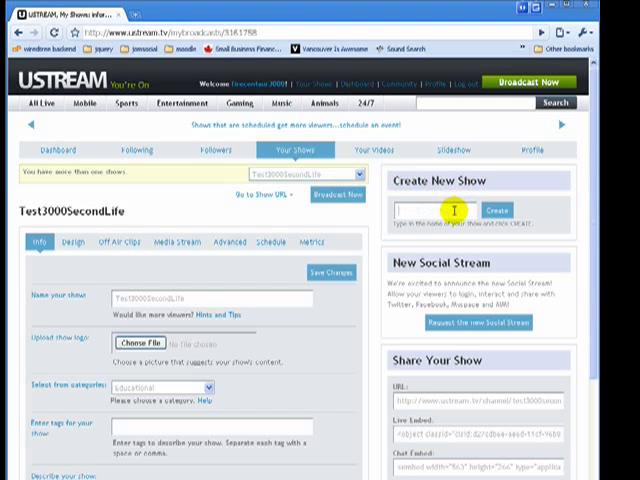
pyautogui.write('FireCe')
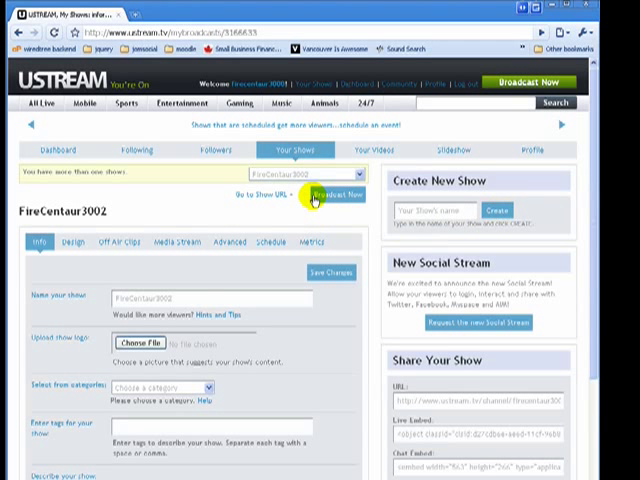
# Start Broadcast Now for FireCentaur3002, pick a category and launch the broadcaster
pyautogui.click(334, 194)
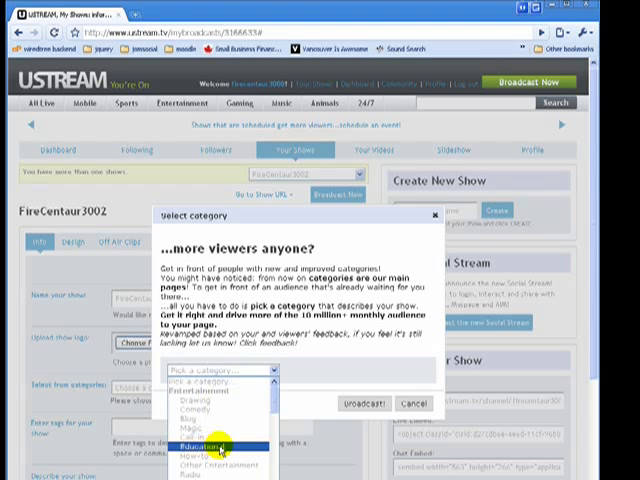
pyautogui.click(204, 440)
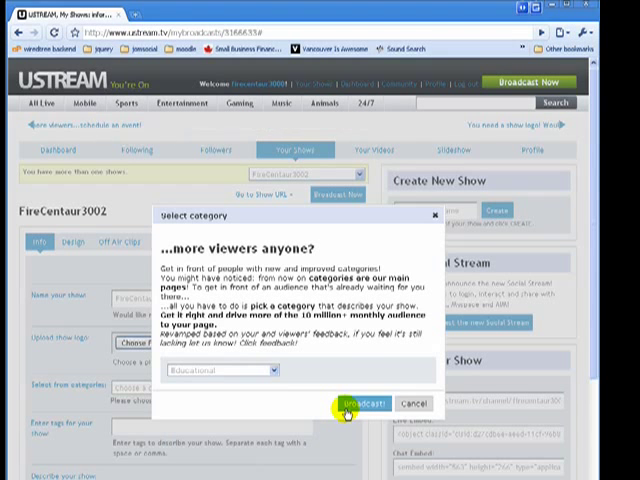
pyautogui.click(356, 404)
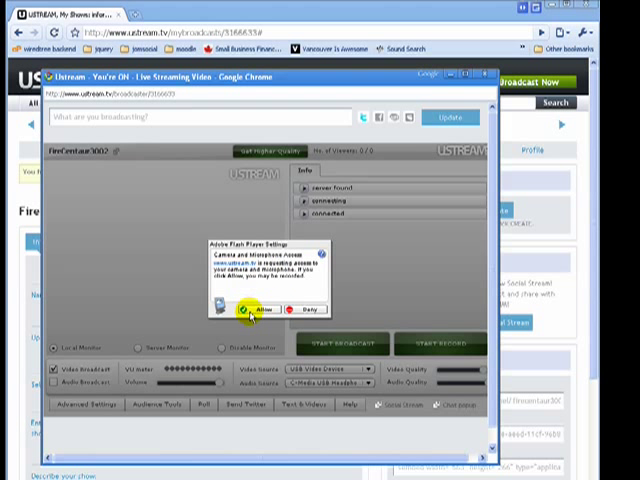
# Allow camera and microphone access and start the live webcam broadcast
pyautogui.click(254, 310)
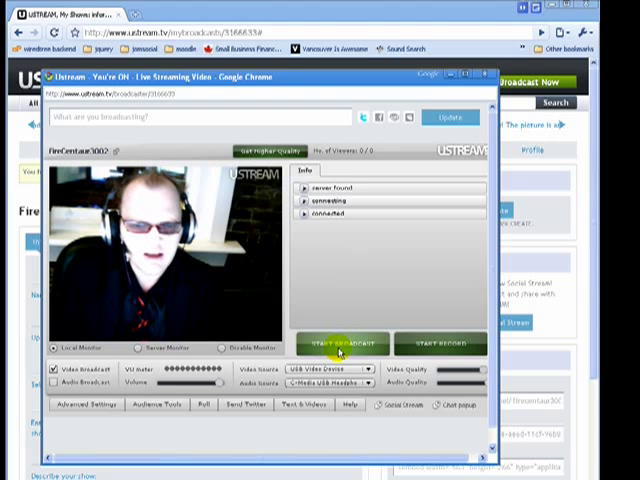
pyautogui.click(344, 342)
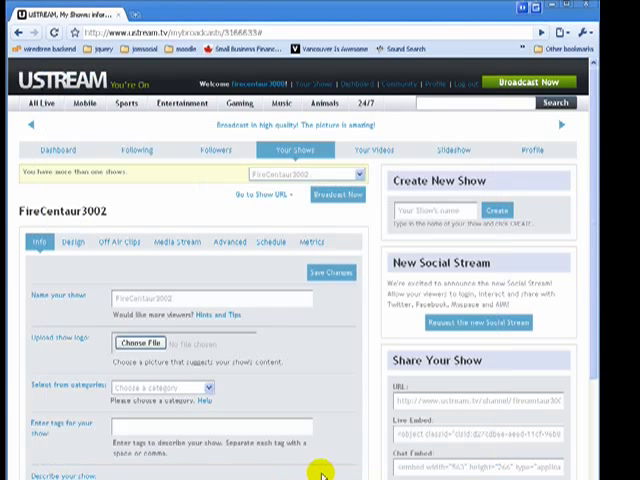
pyautogui.moveTo(404, 364)
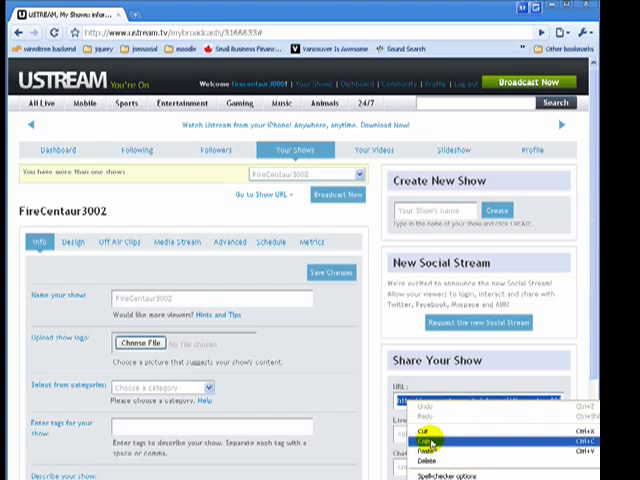
# Copy the show's Share Your Show URL from the link field
pyautogui.click(428, 436)
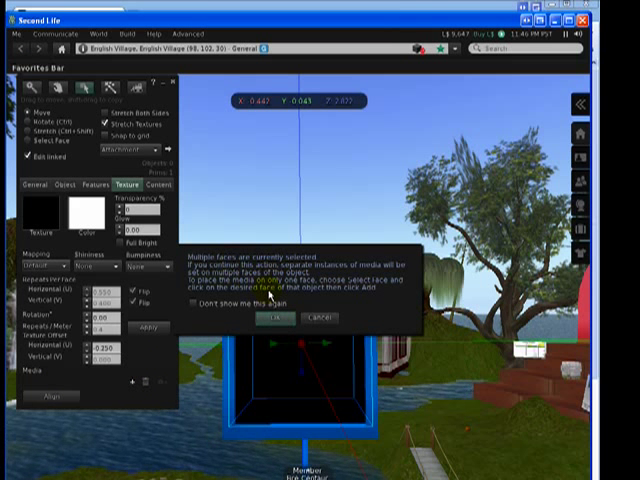
pyautogui.click(268, 318)
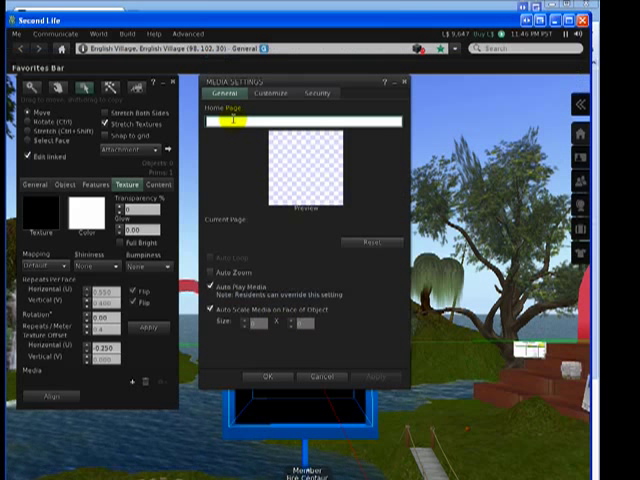
pyautogui.write('http://www.ustream.tv/channel/firecentaur3002')
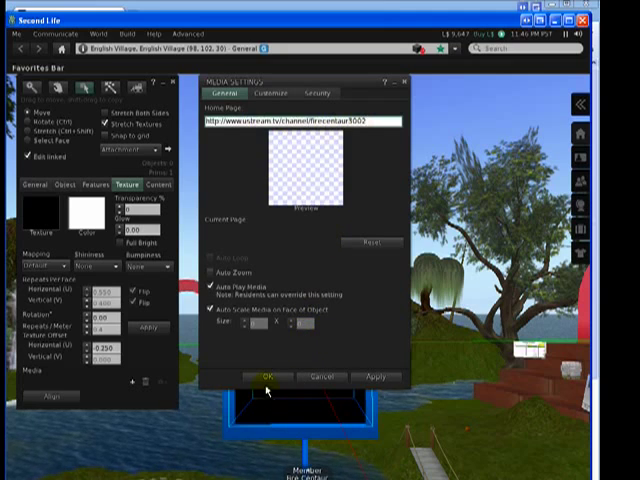
pyautogui.click(268, 376)
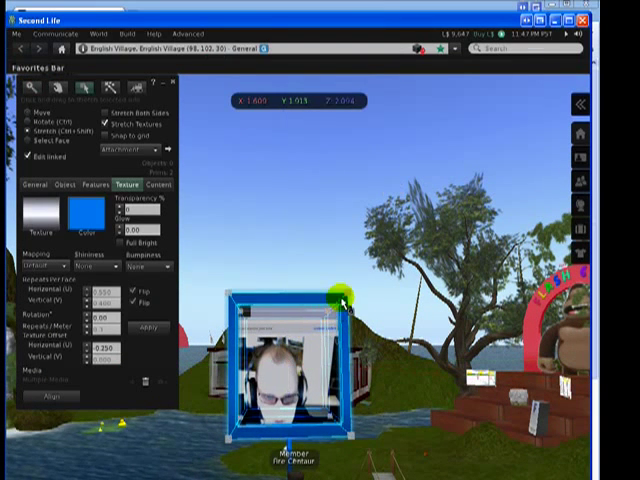
# Zoom the camera in on the prim face showing the live webcam feed
pyautogui.moveTo(338, 296); pyautogui.dragTo(268, 278)
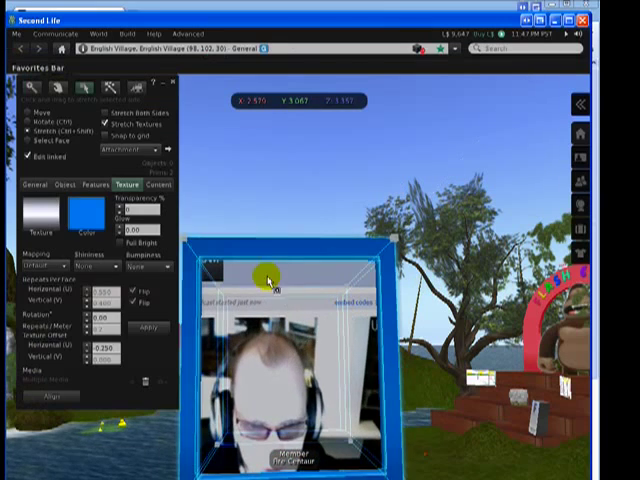